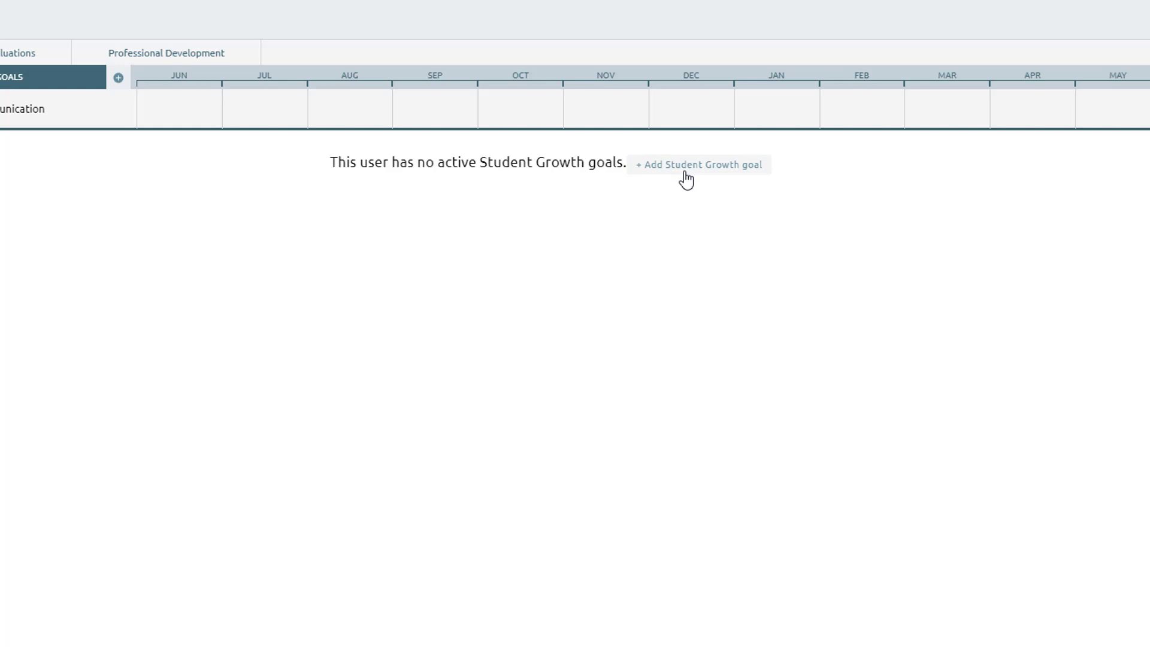
- Start a new Student Growth goal from the Goals page
left_click(697, 164)
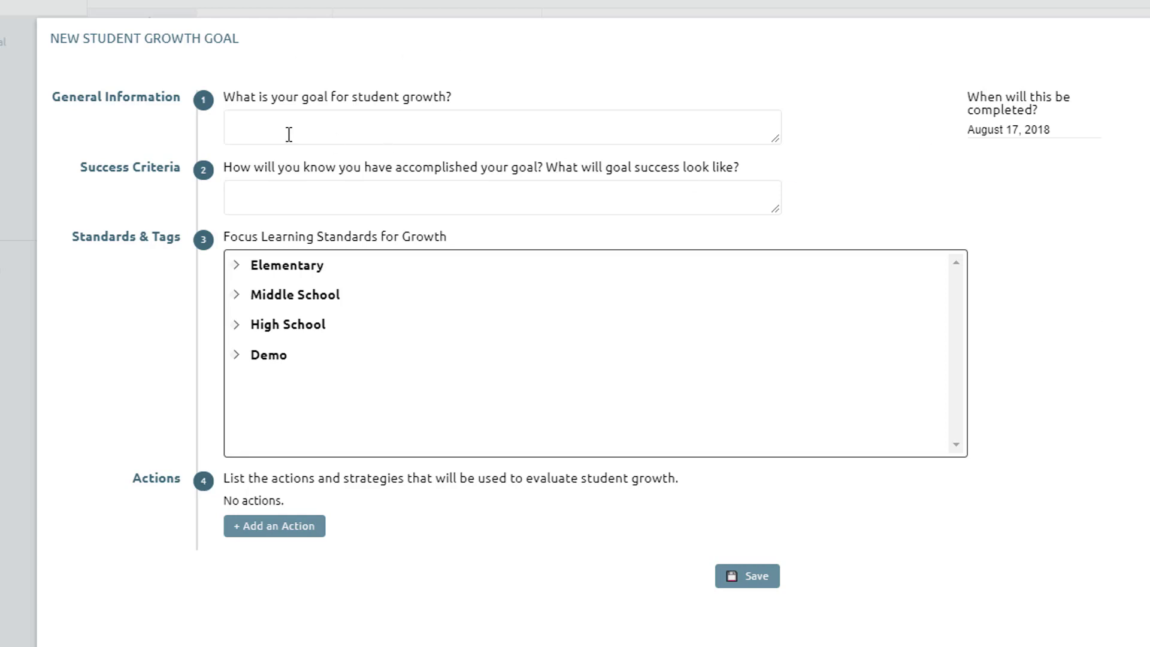
- Enter the reading-score goal statement and the success criterion about students testing higher
type("Increase read")
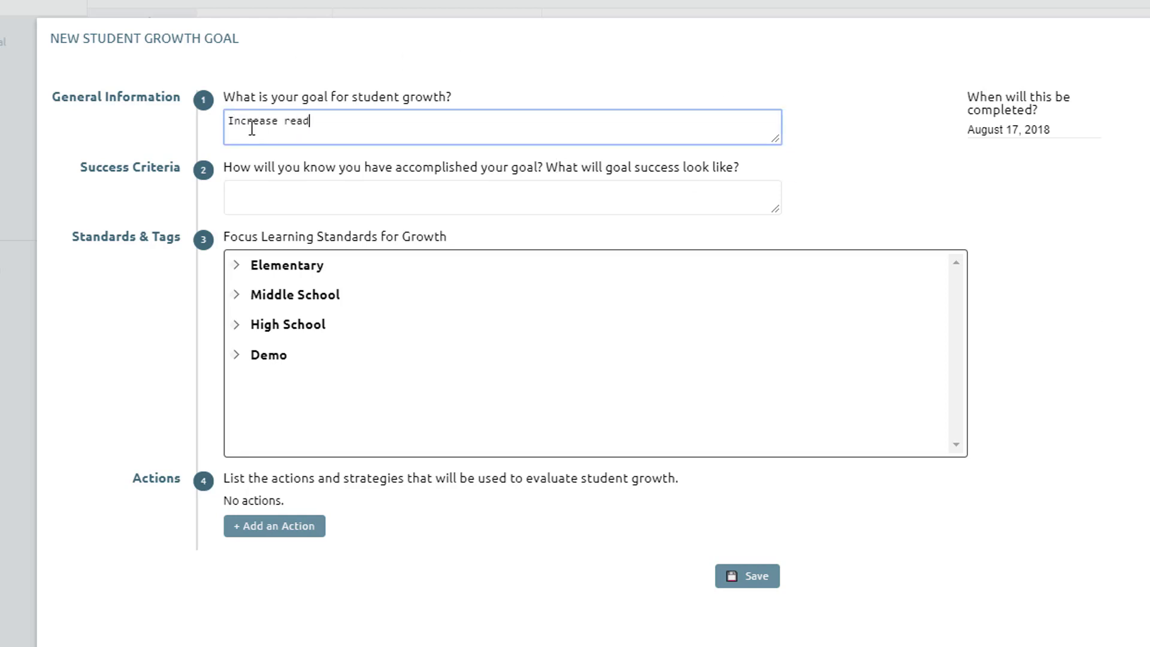
type("Students will test higher based on understanding of word meaning and context.")
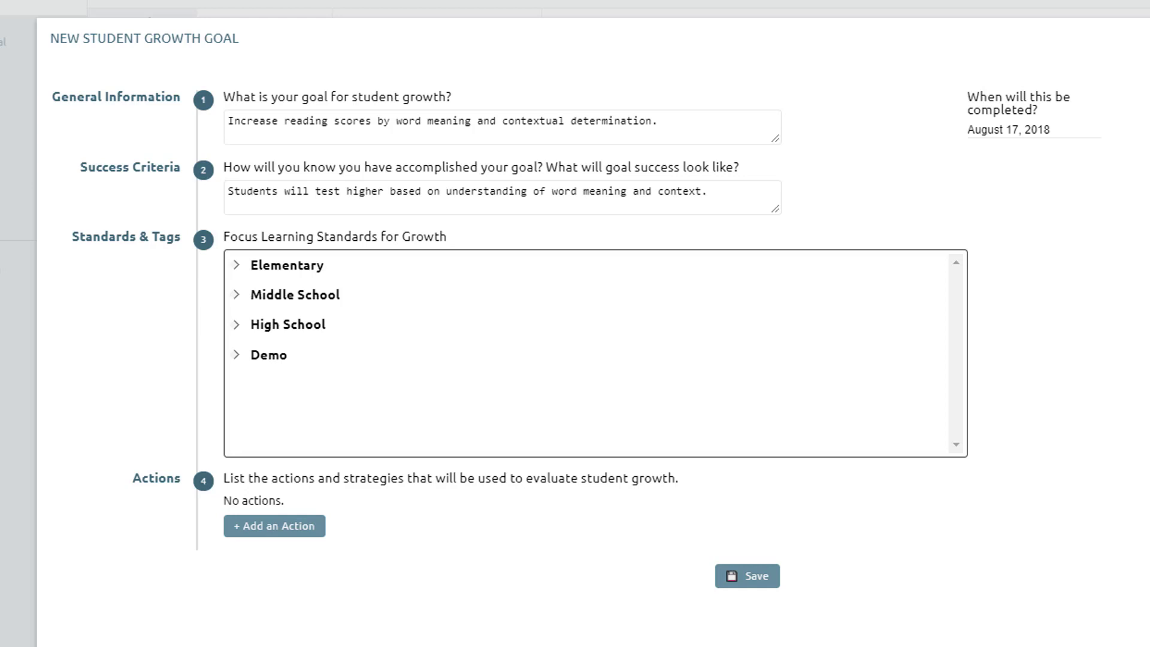
mouse_move(1112, 398)
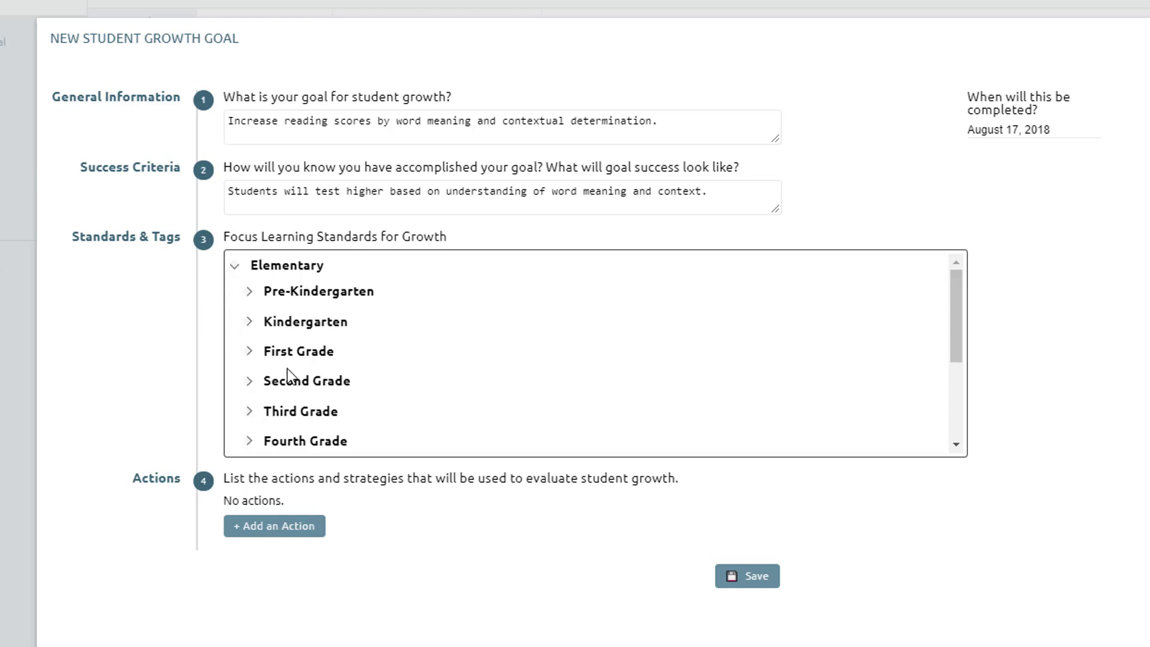
- Tag Second Grade ELA standards 2.1(A), 2.2(Ai), 2.2(Aii), 2.2(Aiii) and save the goal
left_click(307, 379)
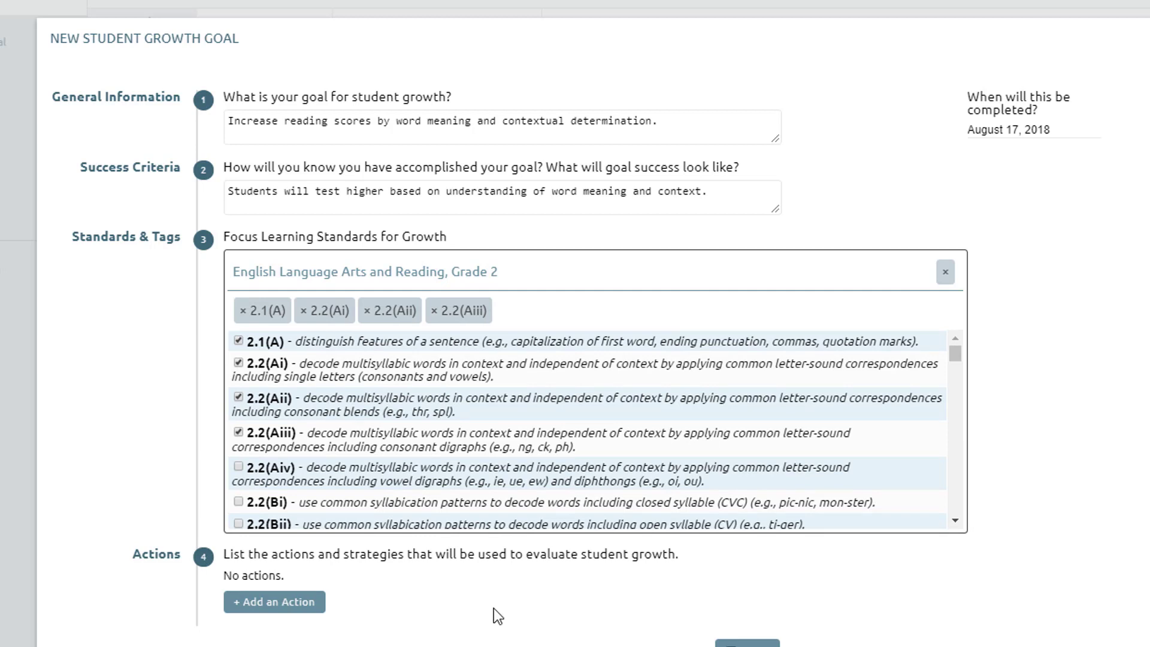
mouse_move(273, 601)
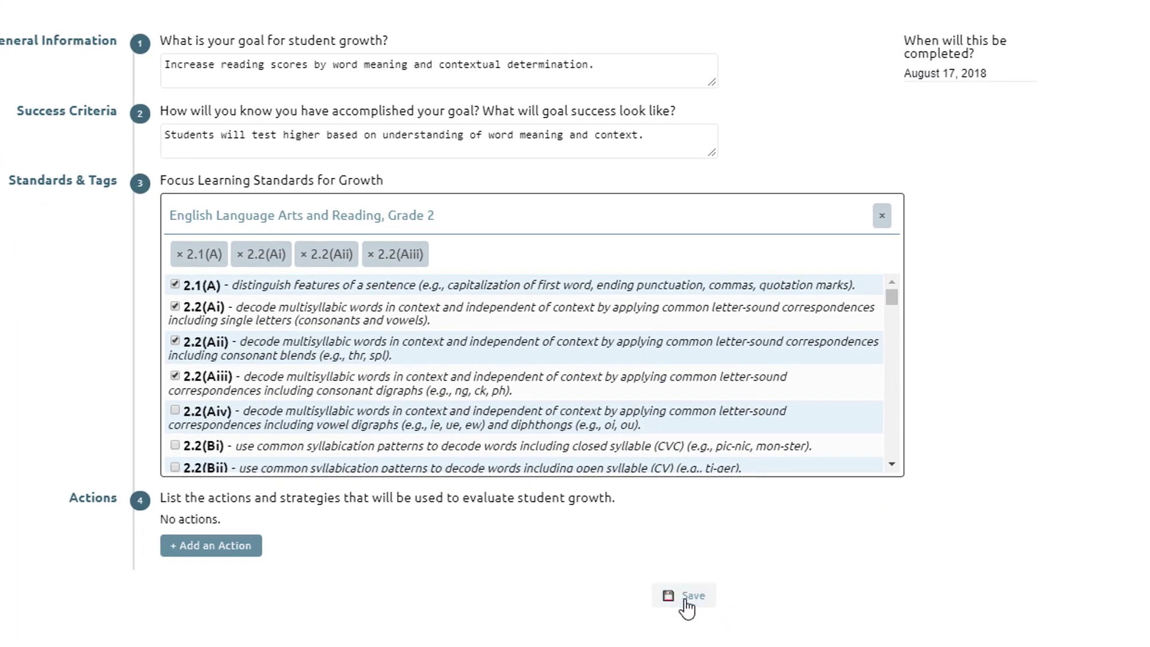
left_click(682, 596)
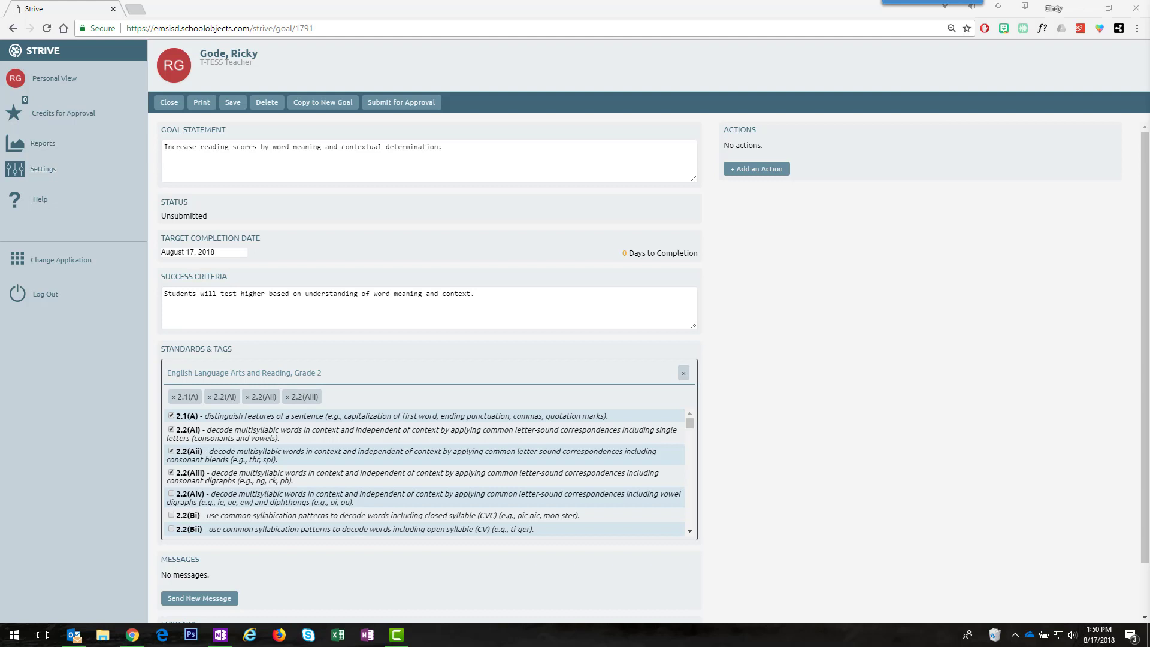
mouse_move(1034, 456)
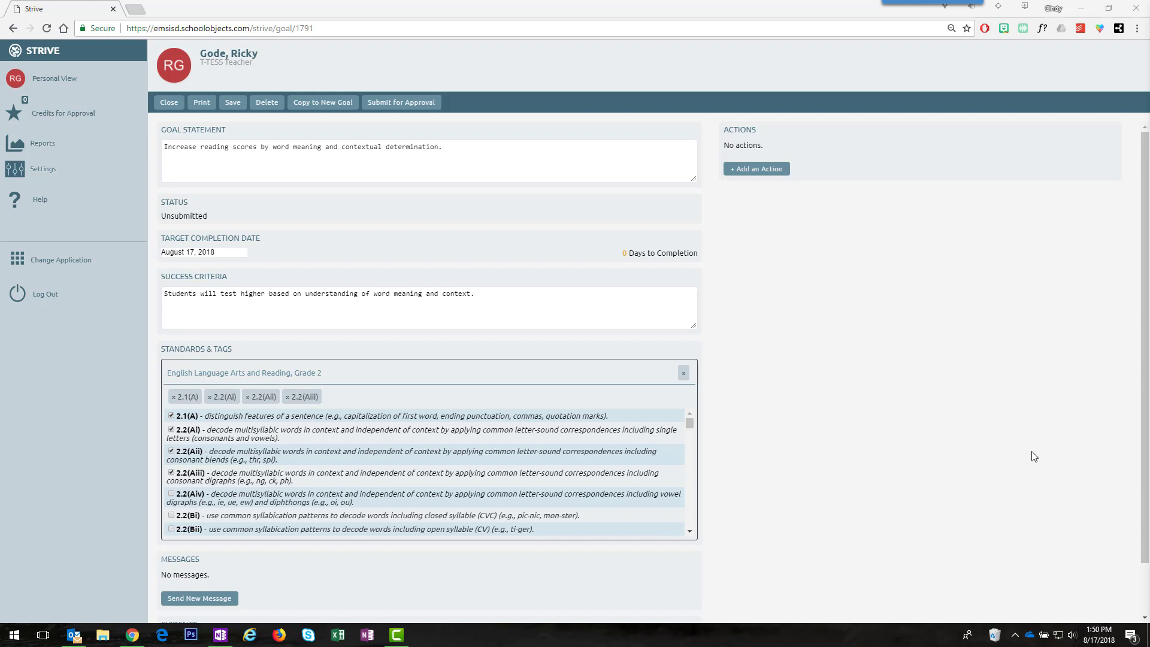
scroll("down", 3)
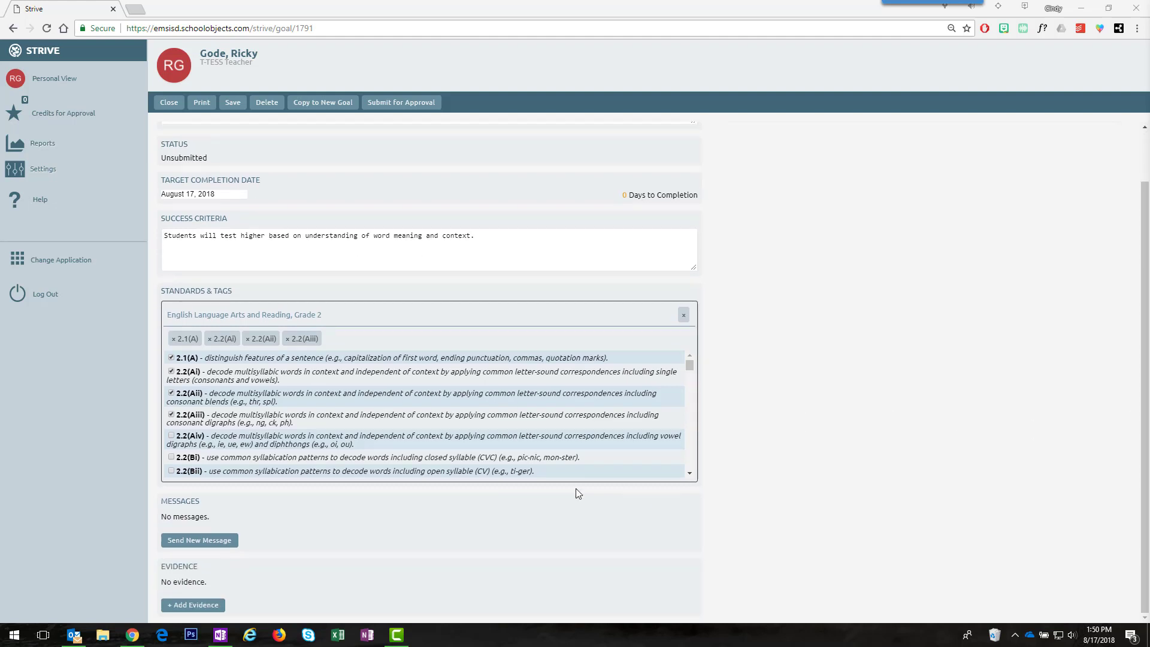
mouse_move(278, 532)
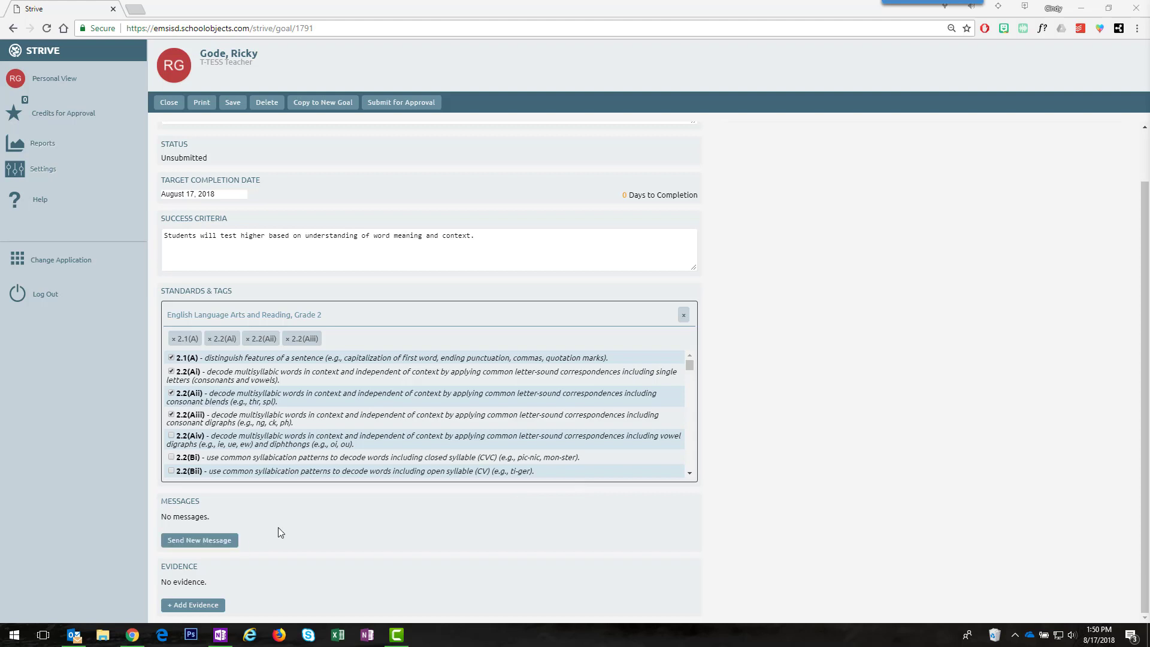
mouse_move(286, 540)
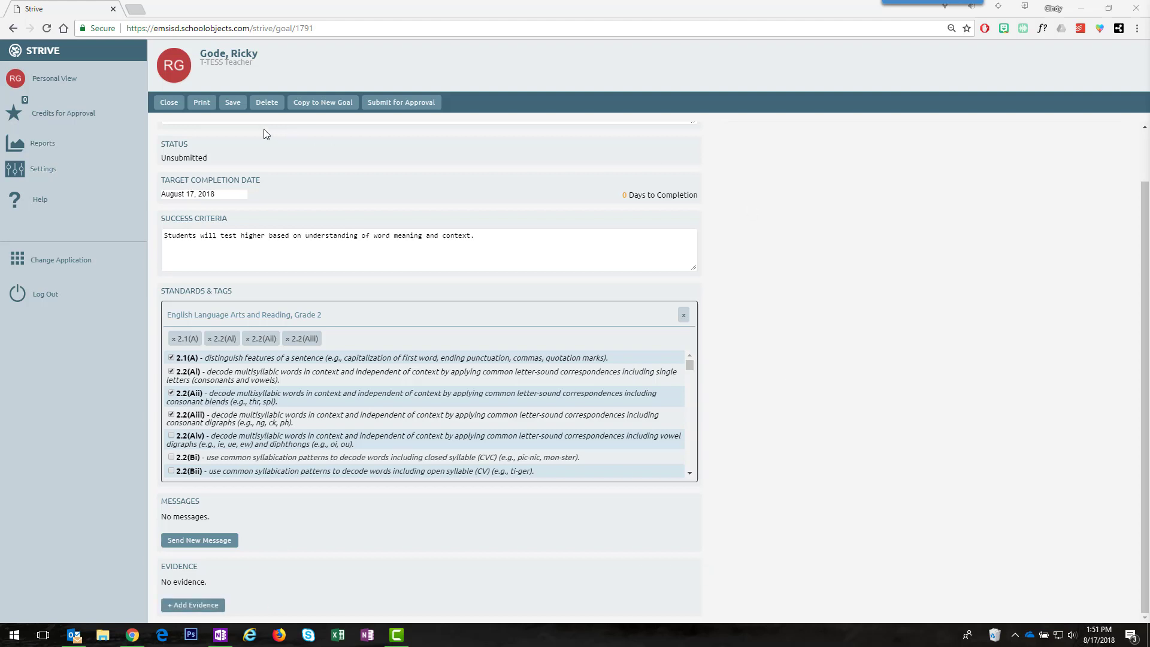
mouse_move(761, 410)
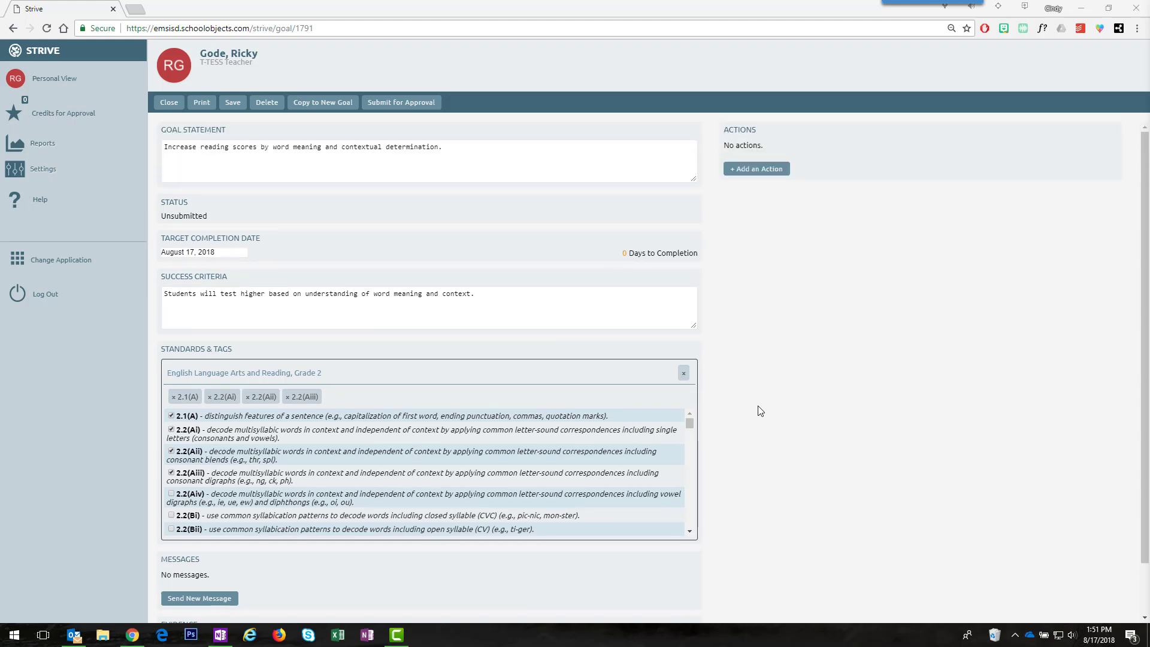
mouse_move(491, 209)
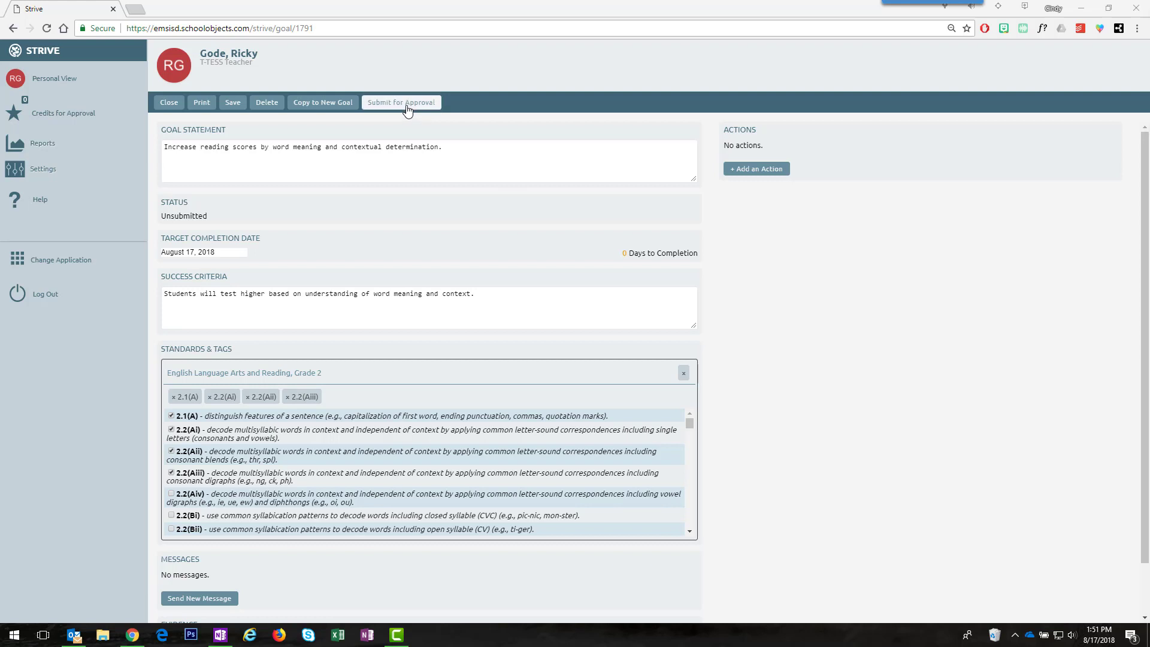
- Submit the reading goal for approval and return to the Goals overview
left_click(401, 102)
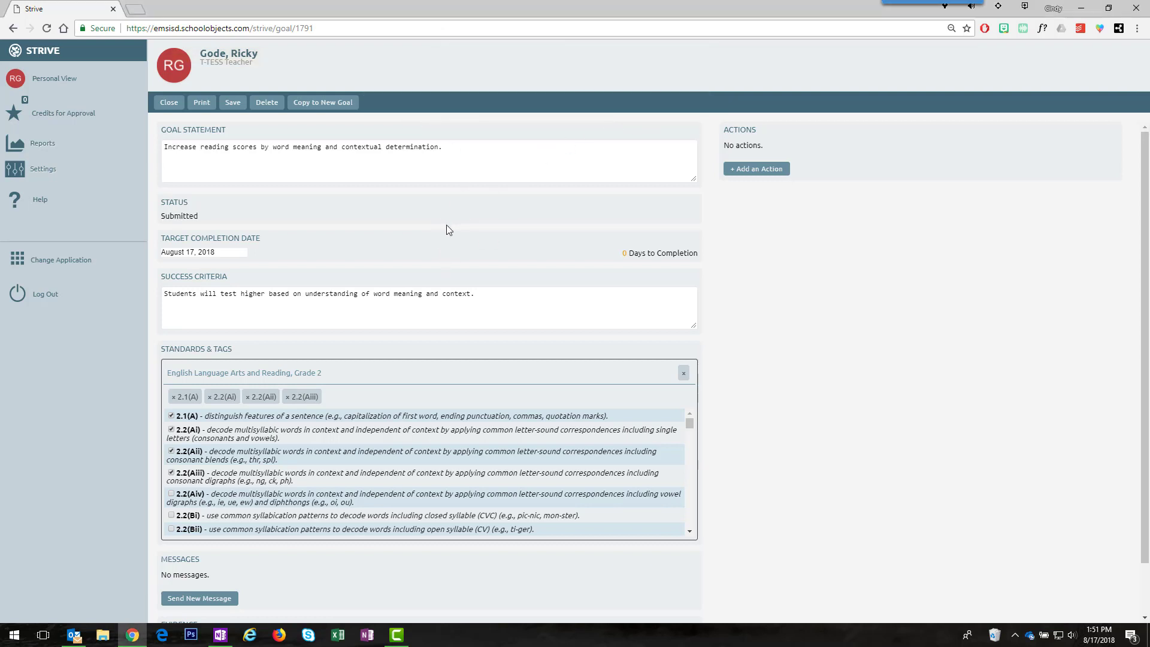
left_click(169, 102)
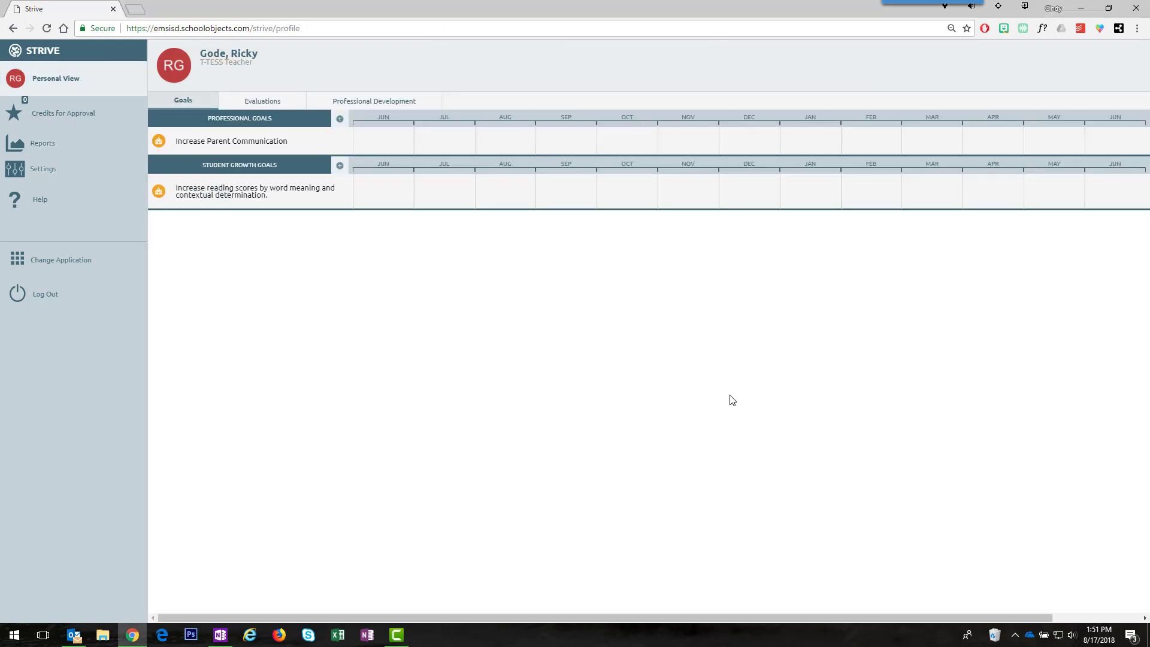
mouse_move(613, 414)
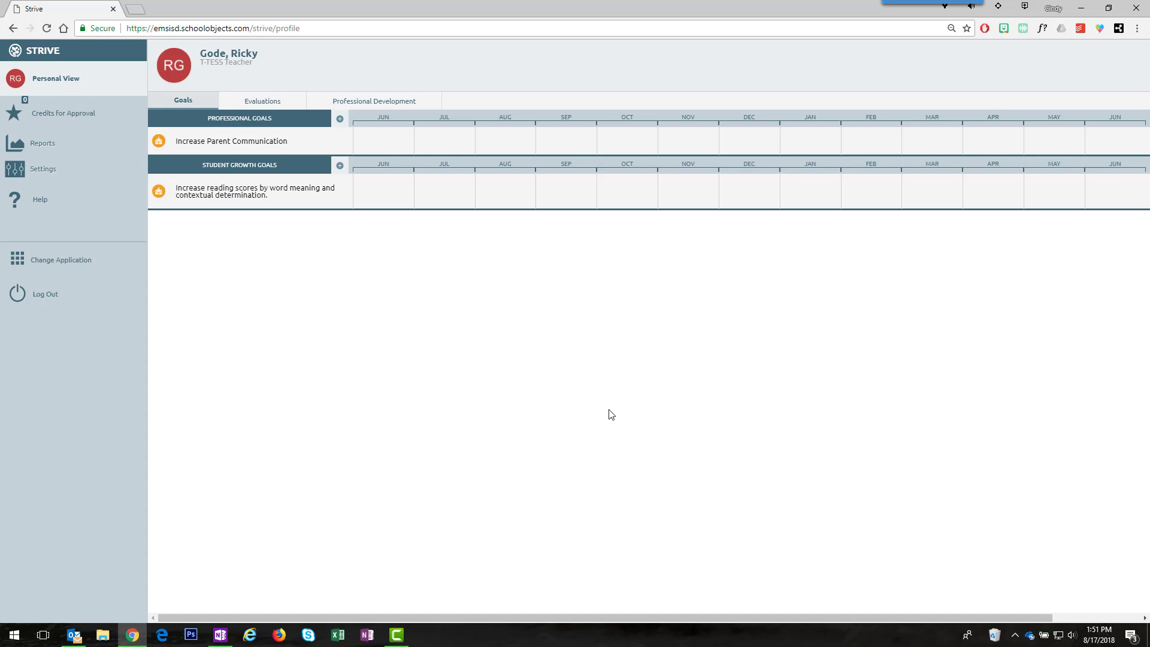